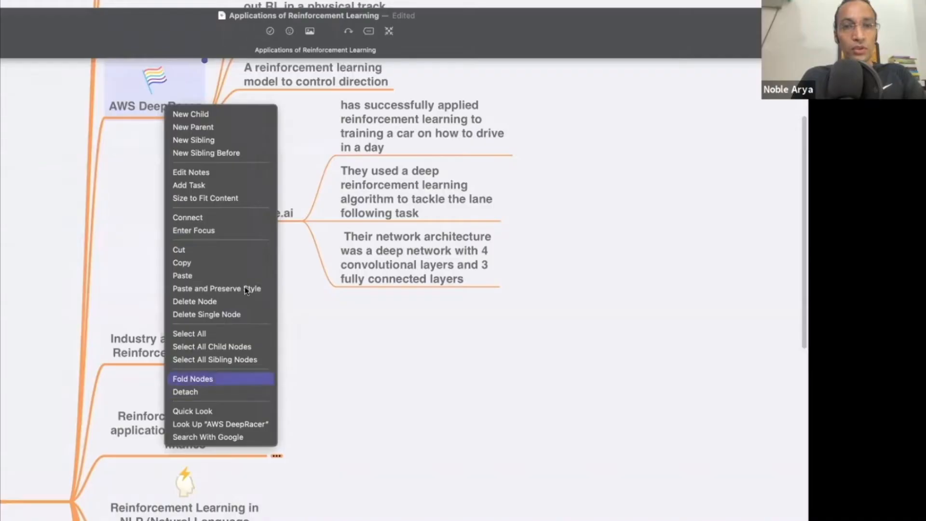
Step: Fold the AWS DeepRacer notes and unfold Industry automation with Reinforcement Learning
click(192, 378)
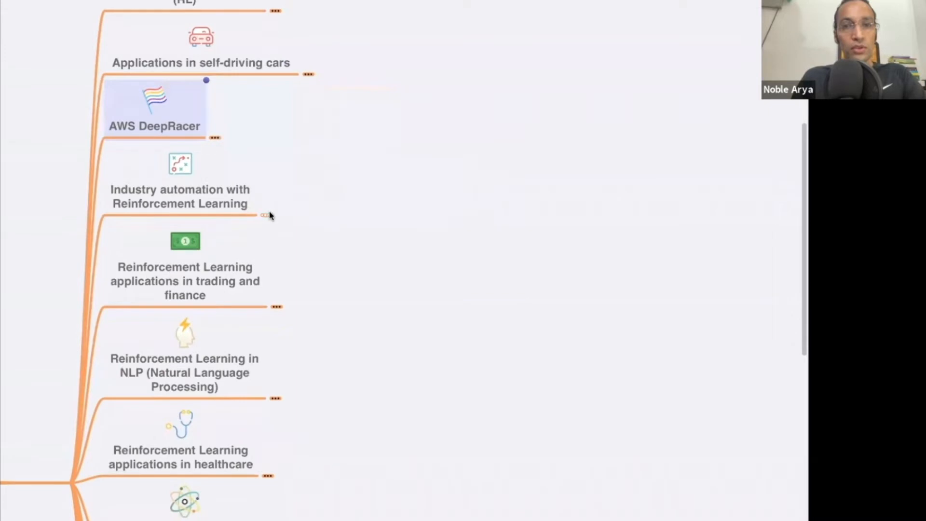
click(266, 216)
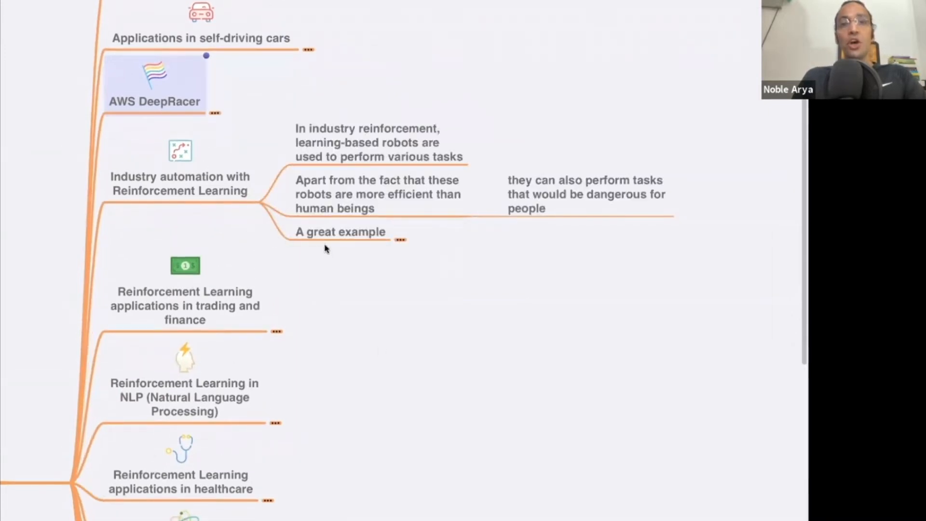
mouse_move(356, 276)
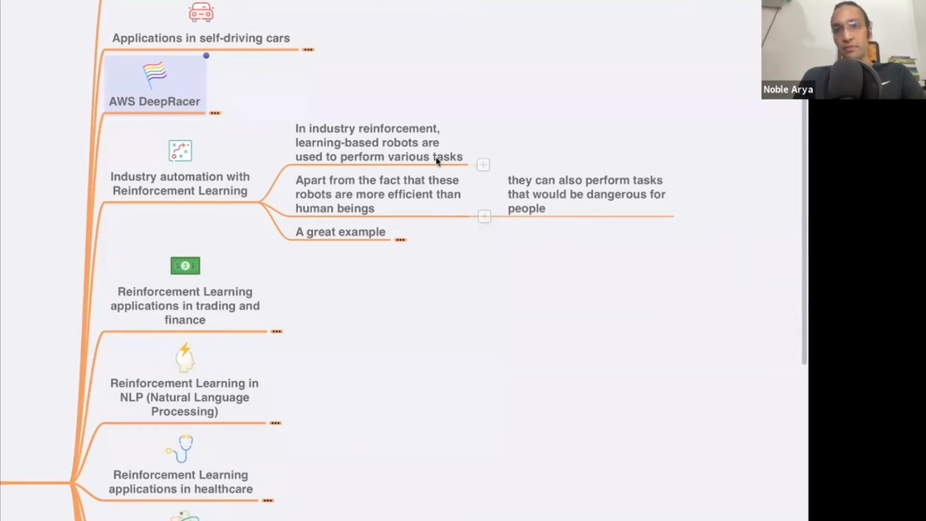
mouse_move(355, 192)
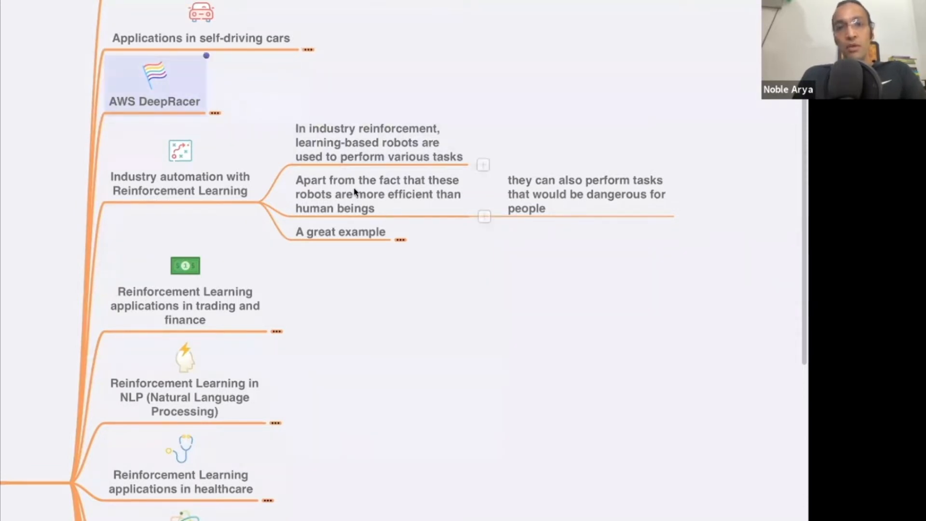
mouse_move(383, 206)
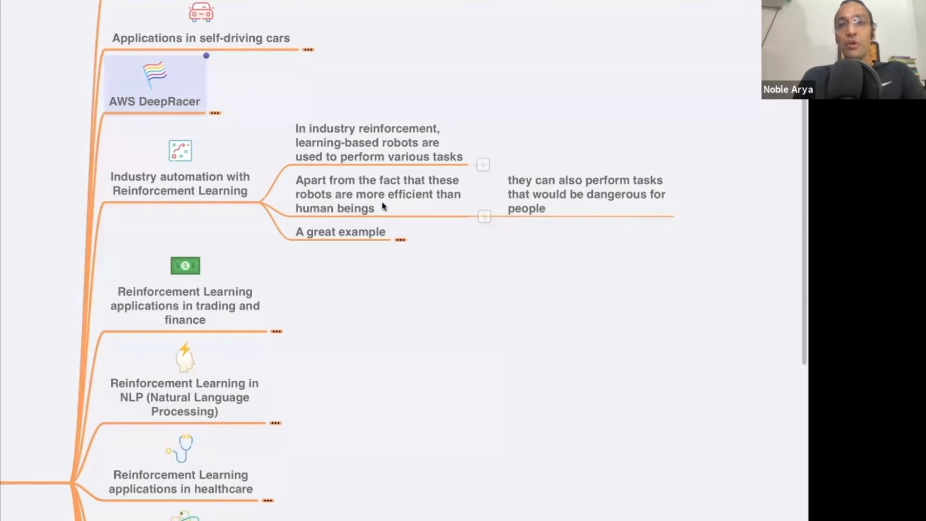
click(378, 194)
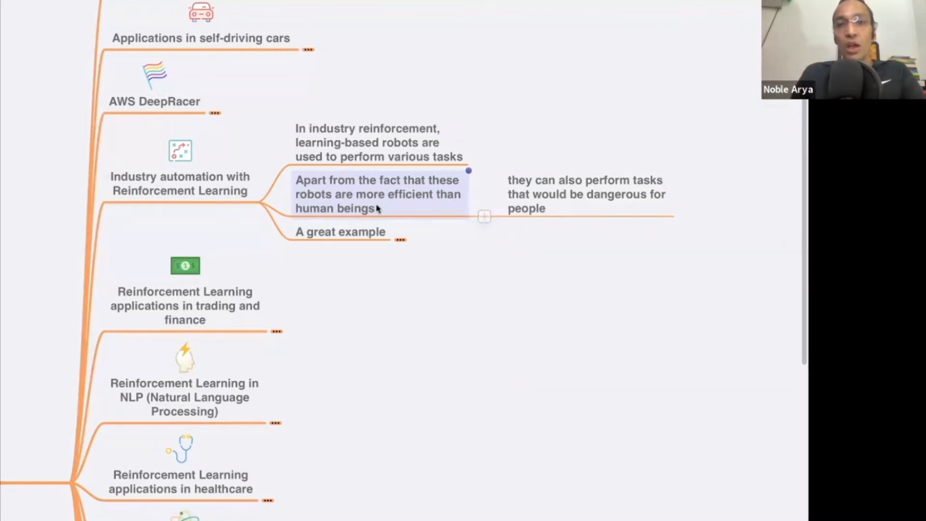
mouse_move(440, 257)
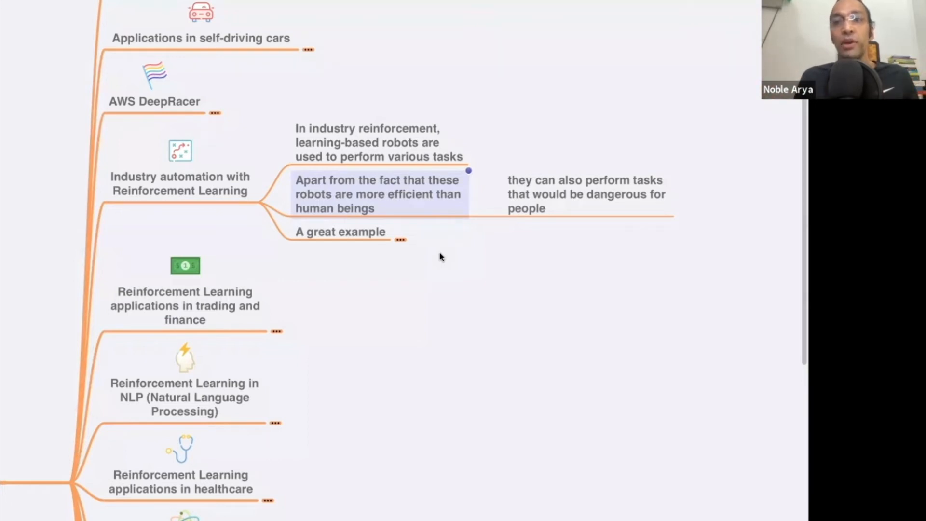
mouse_move(400, 230)
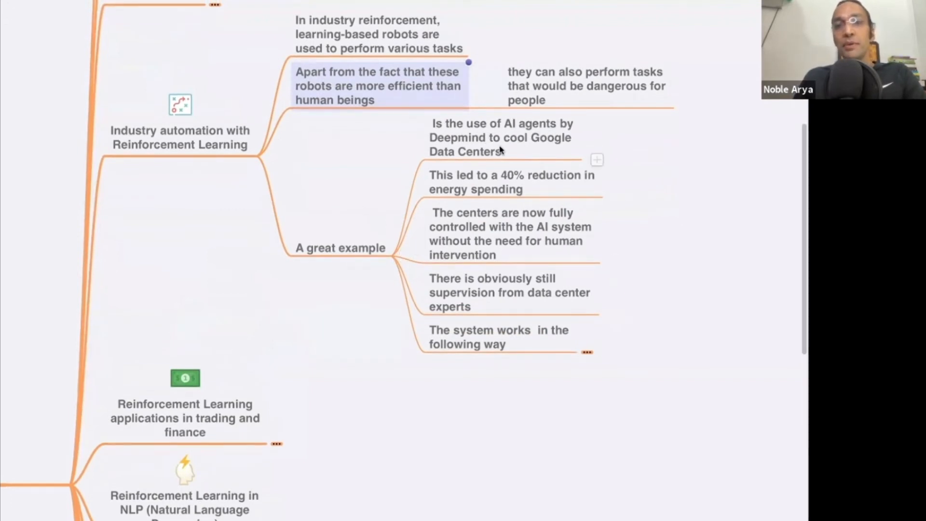
mouse_move(493, 175)
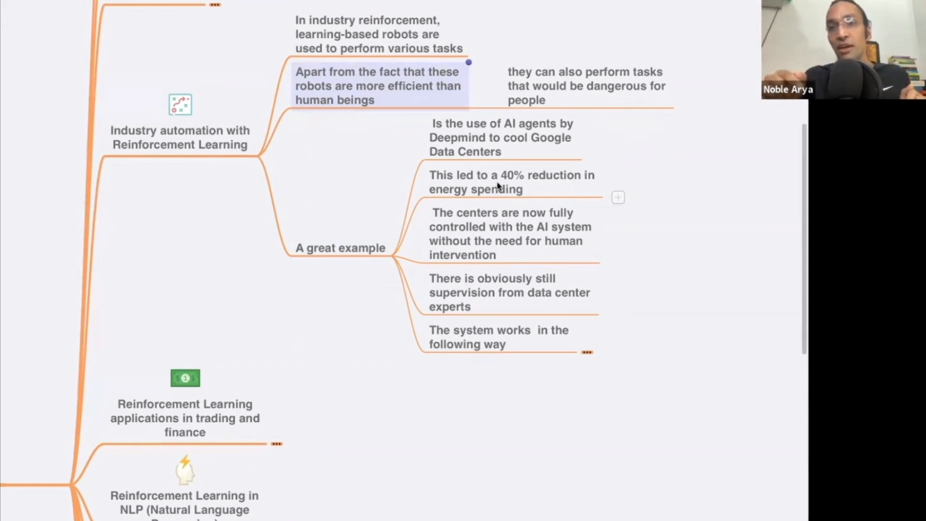
mouse_move(489, 150)
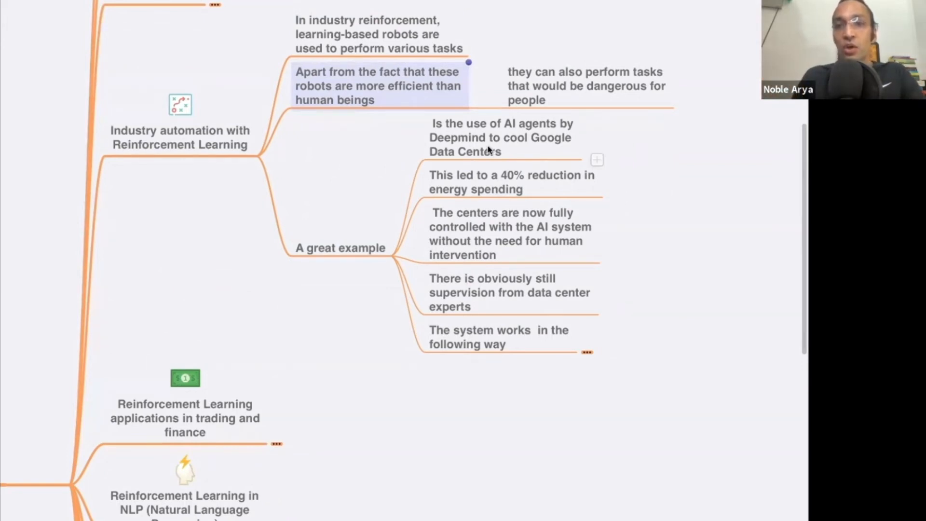
mouse_move(516, 160)
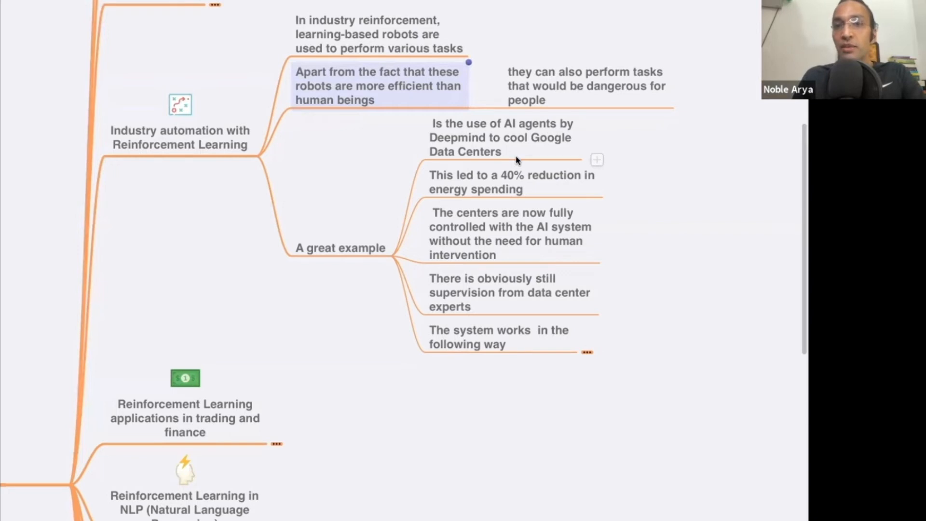
mouse_move(519, 164)
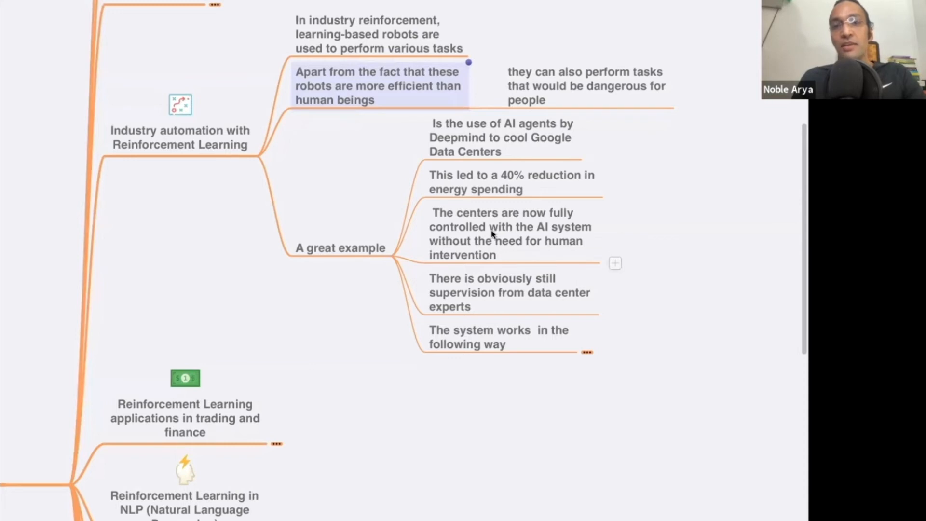
mouse_move(523, 247)
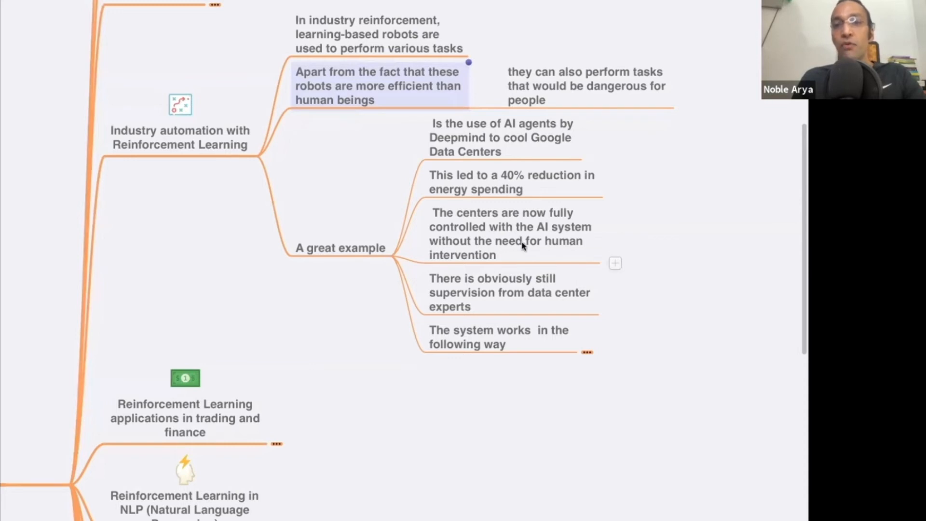
mouse_move(511, 251)
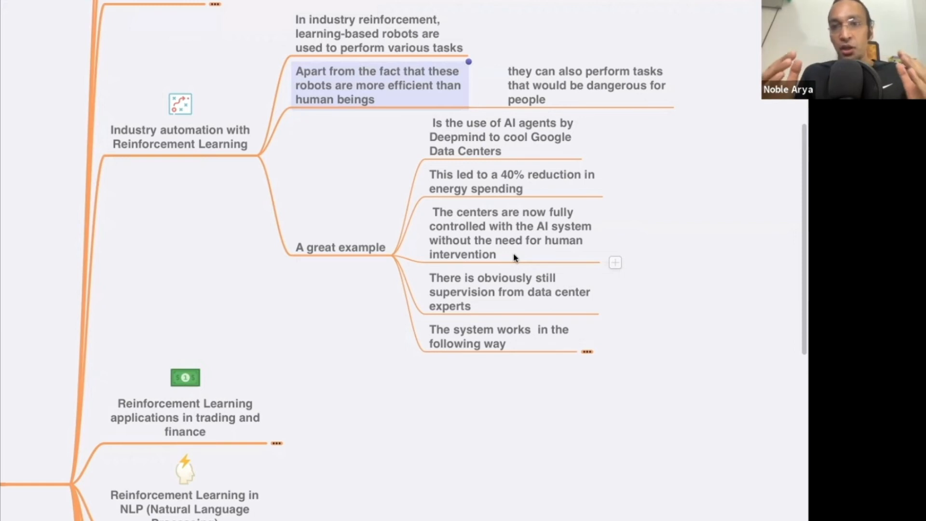
mouse_move(513, 241)
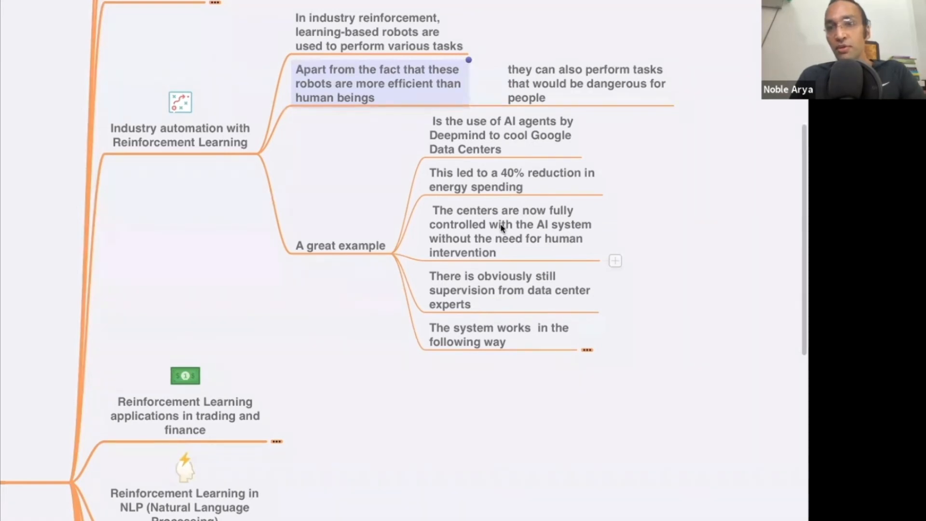
Step: Scroll up to view the DeepMind data-center cooling notes under 'A great example'
scroll(up, 3)
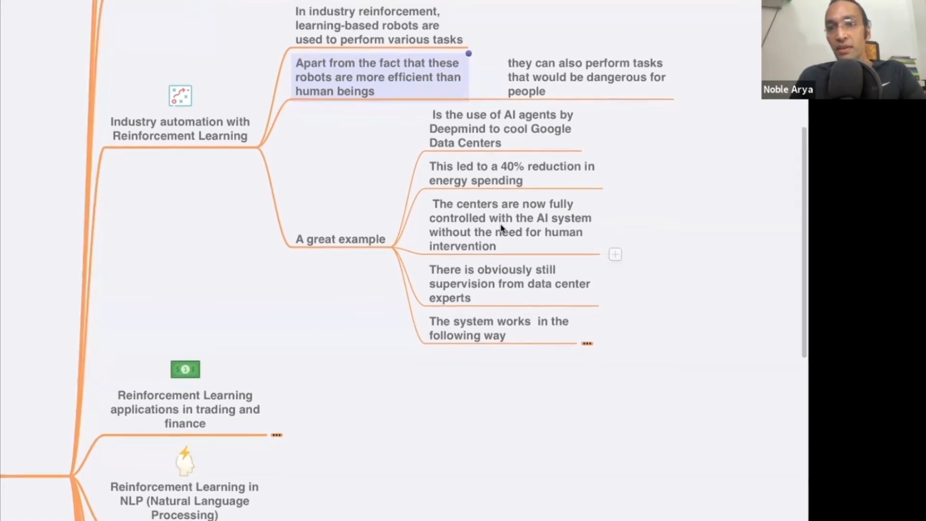
scroll(down, 3)
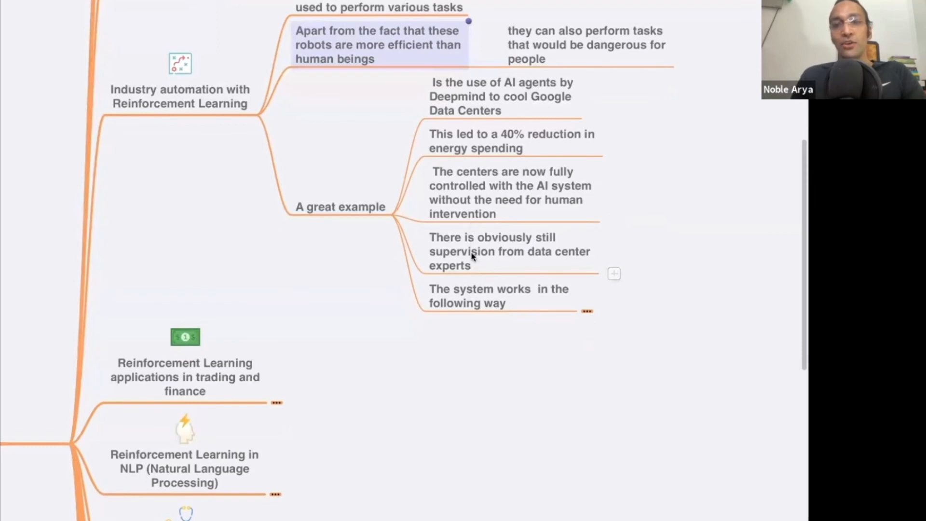
mouse_move(458, 251)
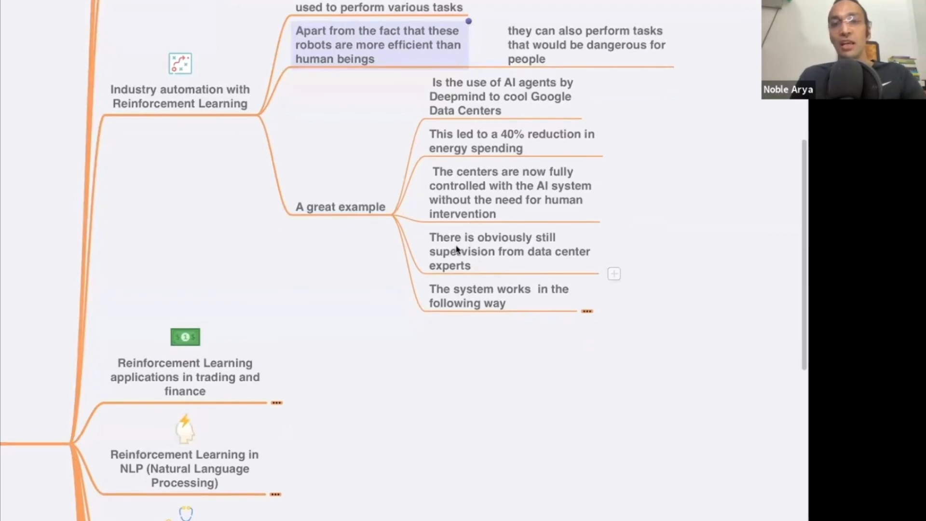
mouse_move(484, 266)
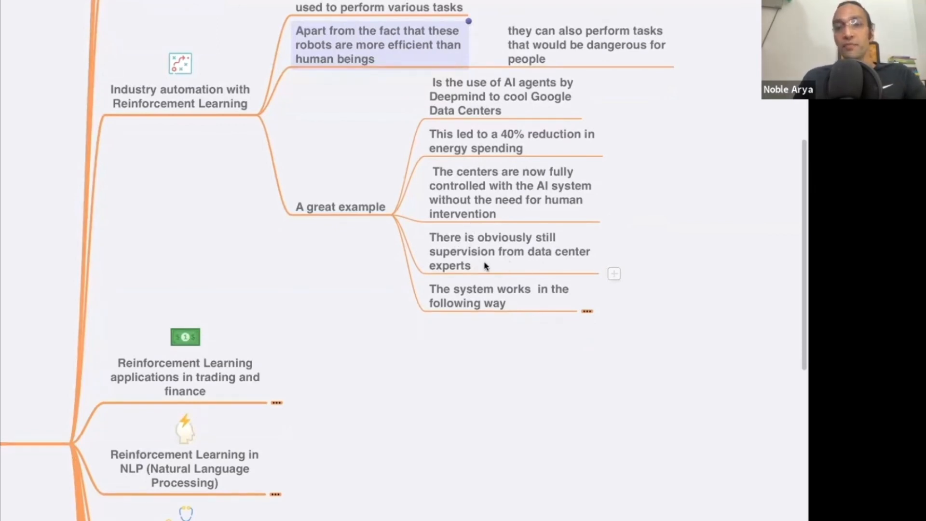
mouse_move(505, 260)
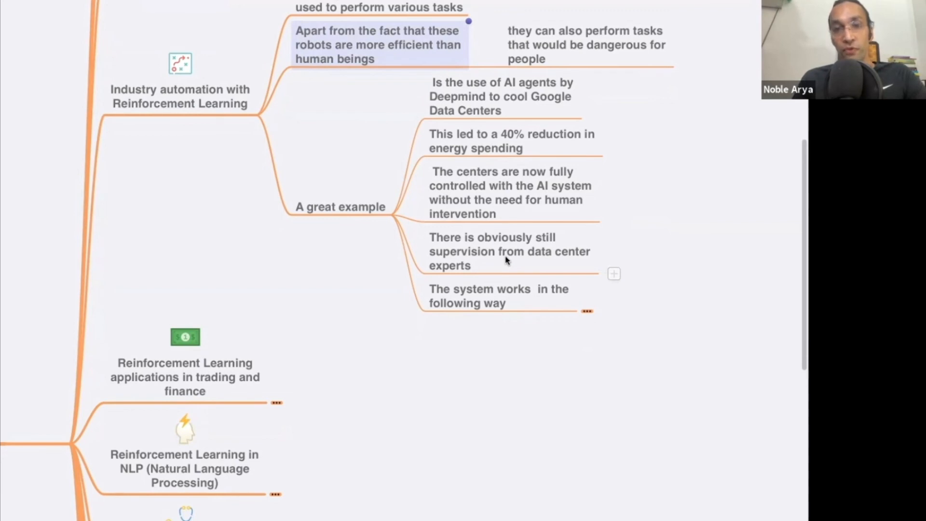
Step: Scroll through the seven process steps under 'The system works in the following way'
scroll(up, 3)
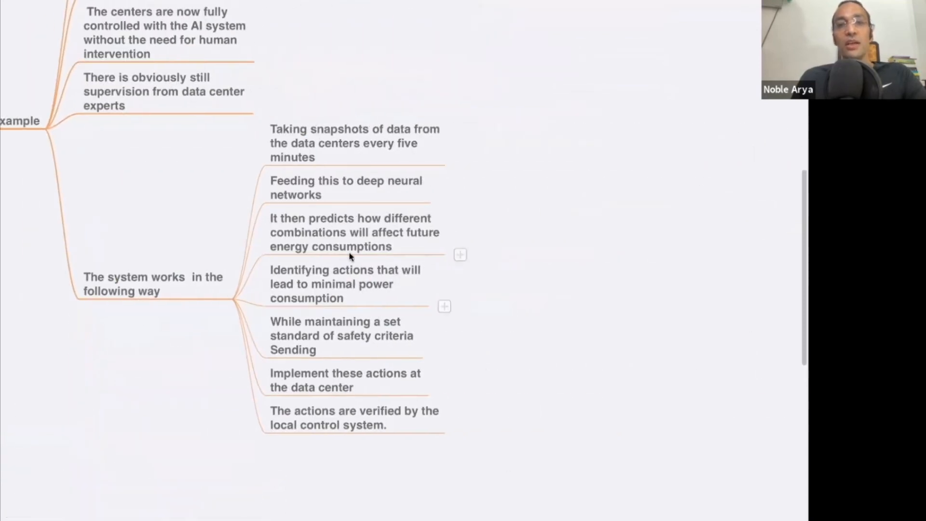
mouse_move(356, 147)
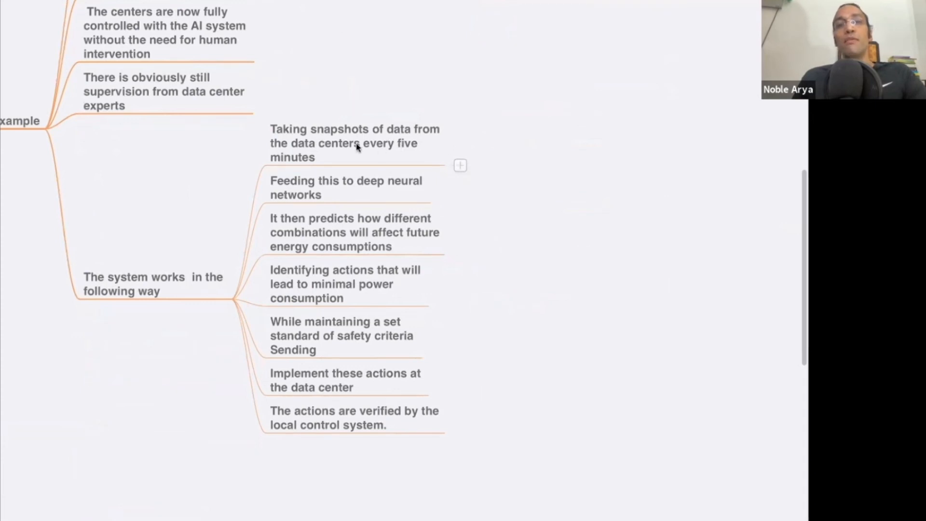
mouse_move(403, 156)
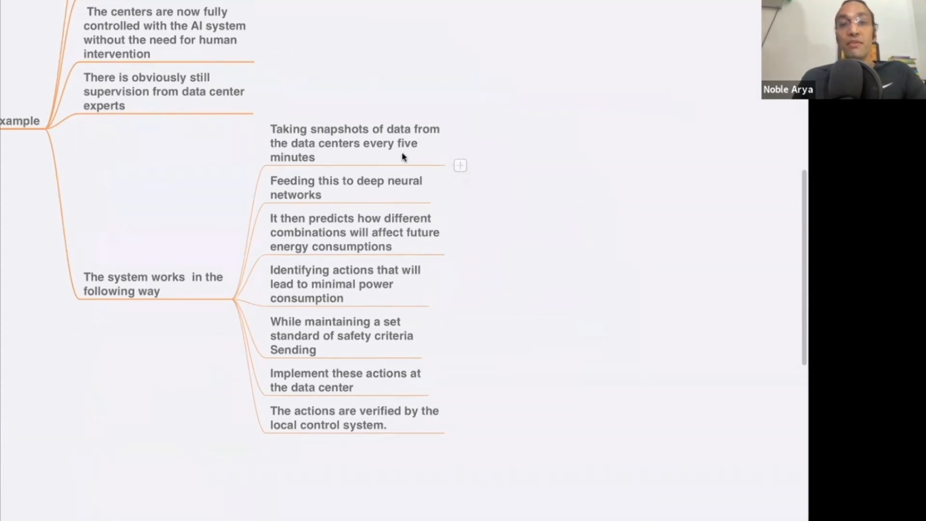
mouse_move(314, 199)
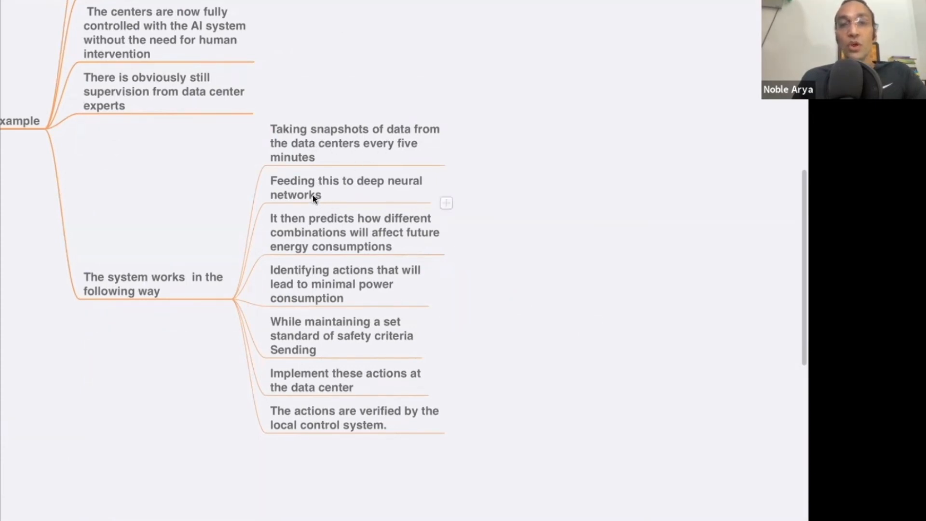
mouse_move(372, 192)
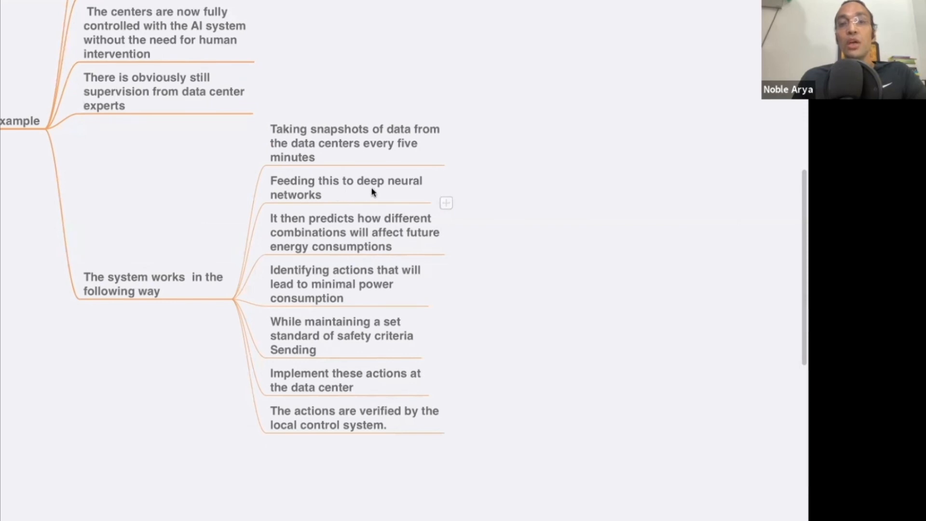
mouse_move(313, 230)
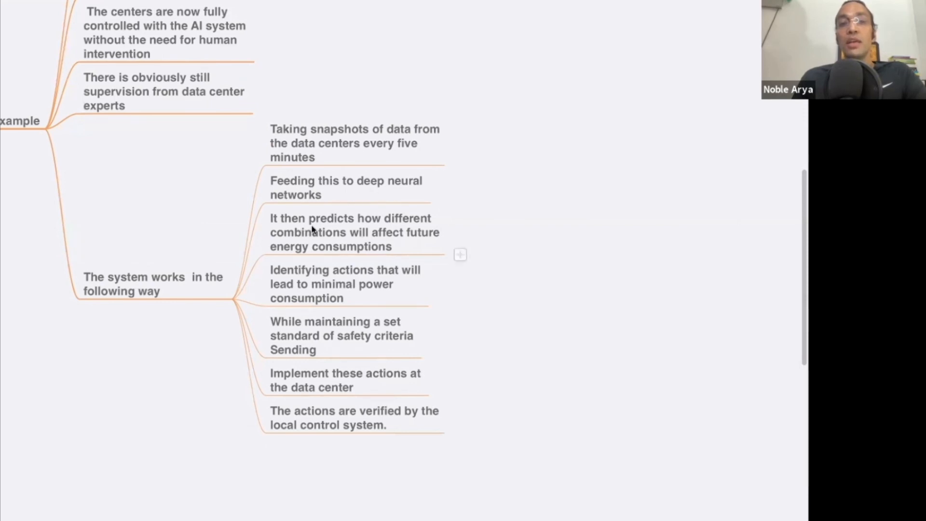
mouse_move(376, 231)
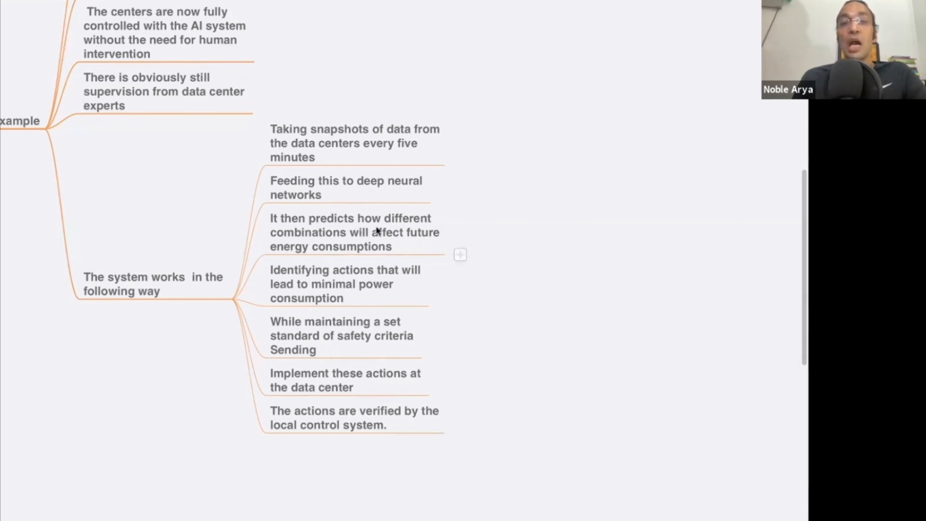
mouse_move(406, 247)
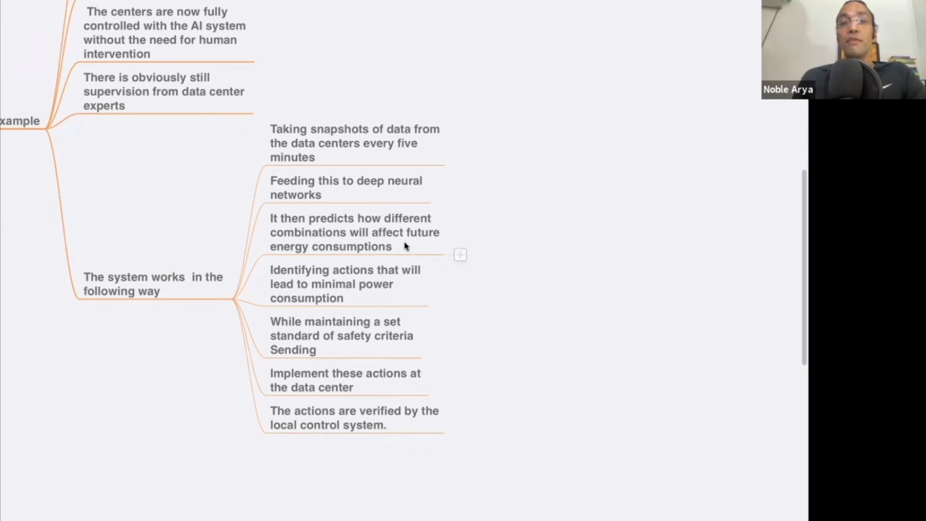
scroll(up, 3)
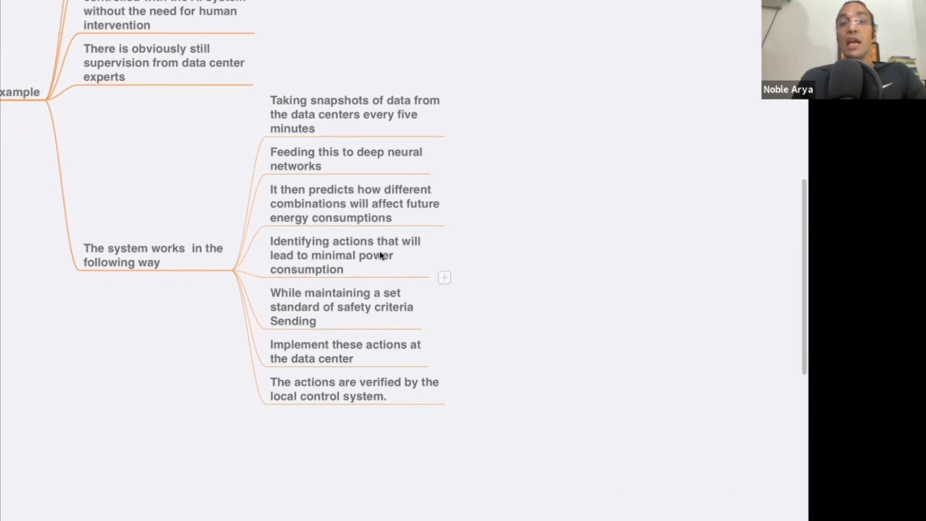
mouse_move(356, 267)
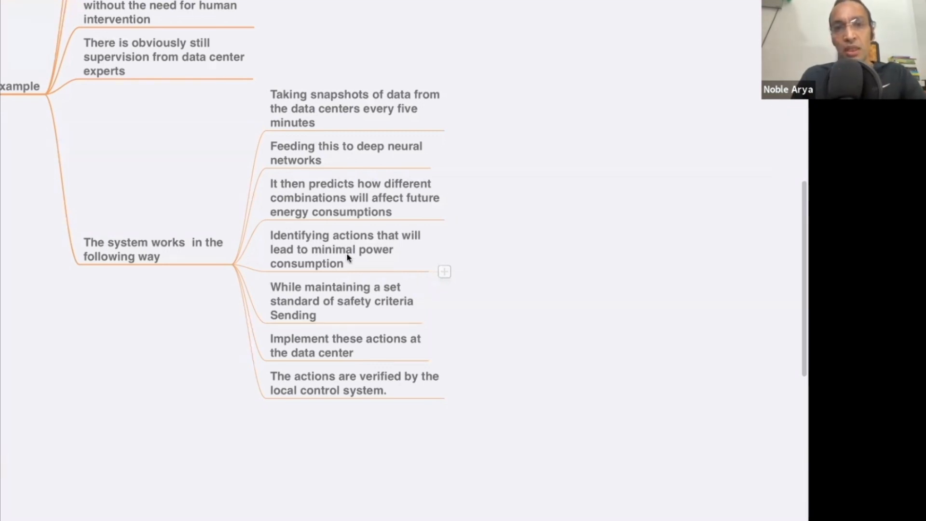
mouse_move(339, 300)
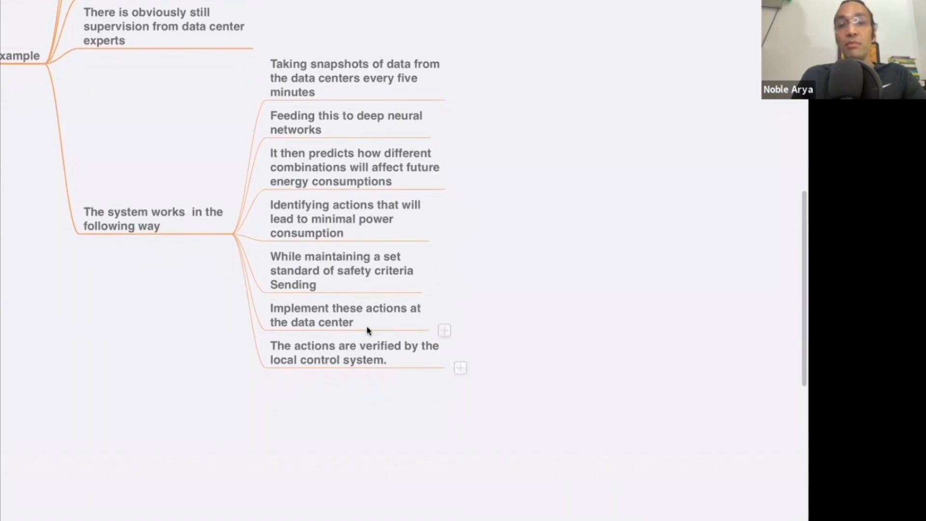
Step: Scroll the map while folding the step notes and the 'A great example' branch
scroll(up, 3)
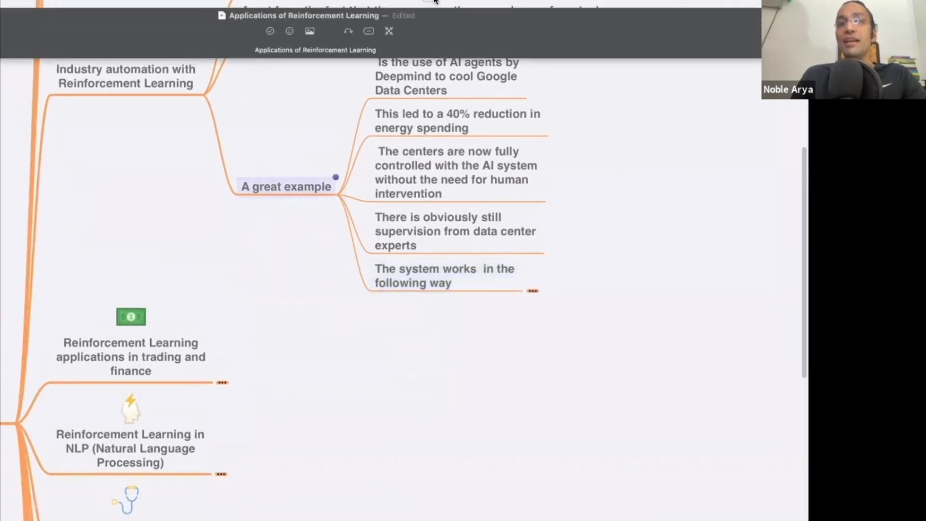
scroll(down, 3)
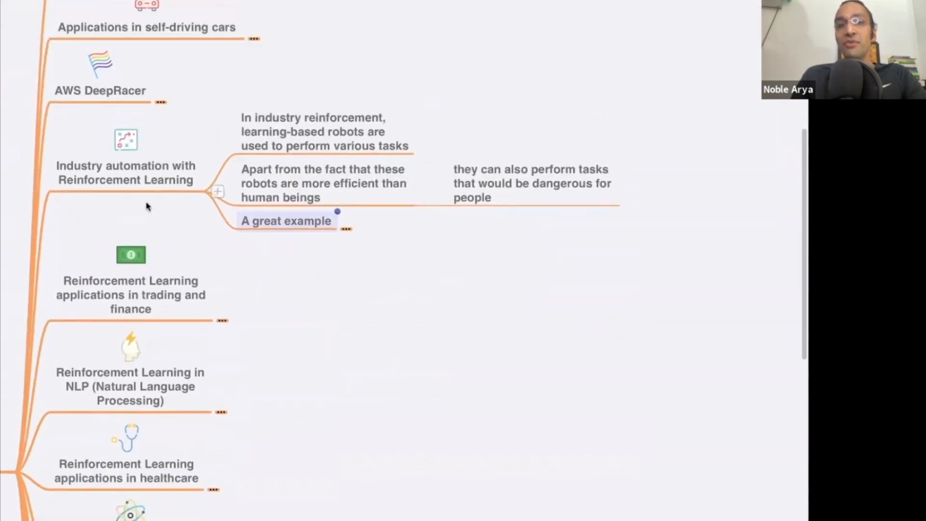